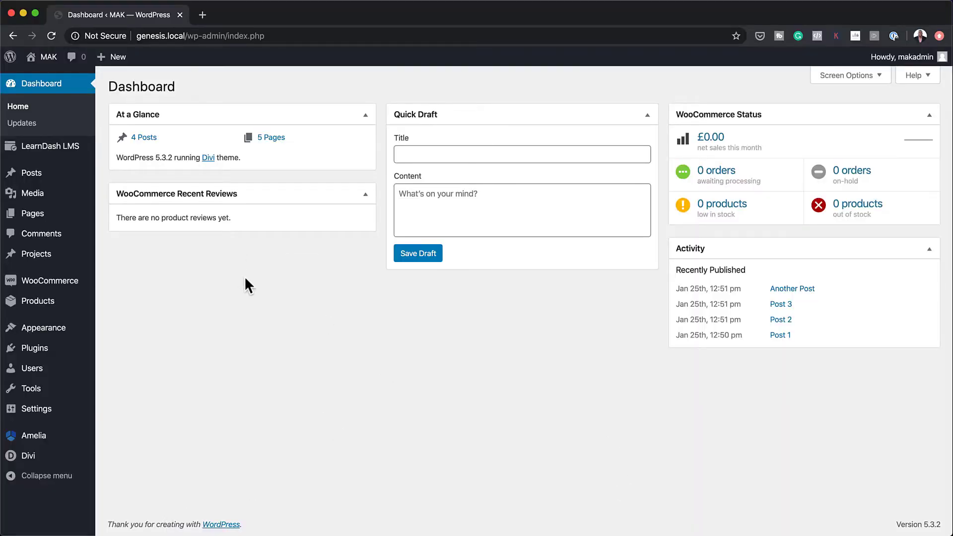
pyautogui.moveTo(28, 455)
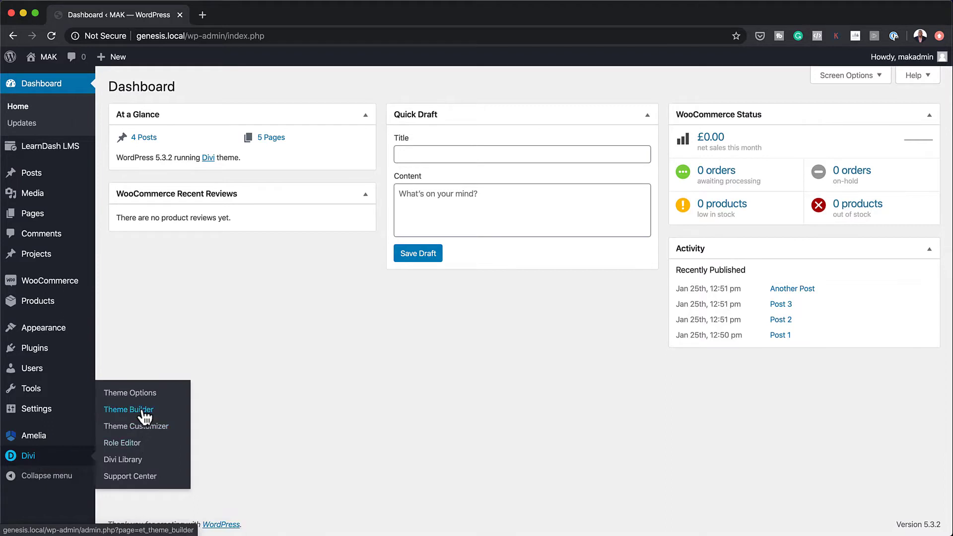
# - Go to the Divi Theme Builder page from the WordPress admin sidebar
pyautogui.click(128, 409)
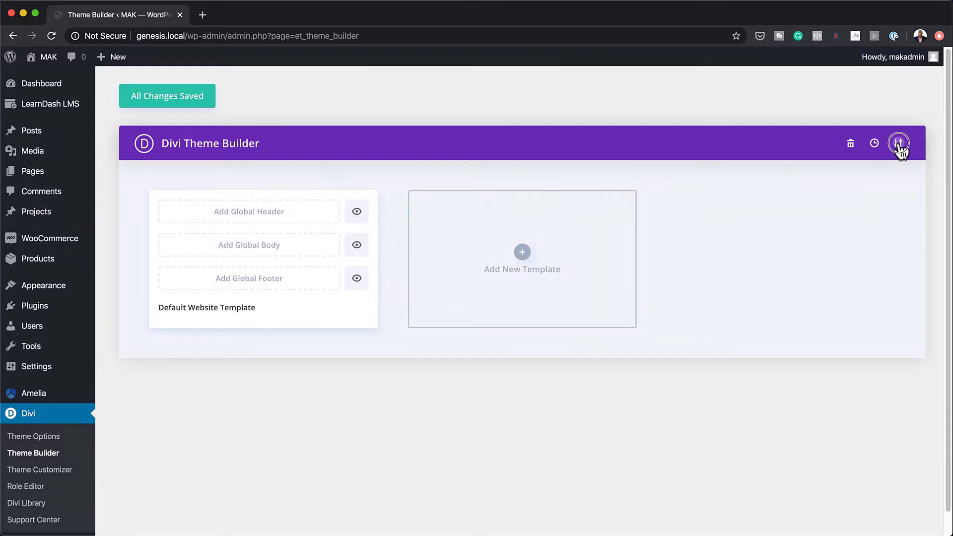
# - Bring up the Portability import panel and cancel the file picker without choosing a file
pyautogui.click(899, 143)
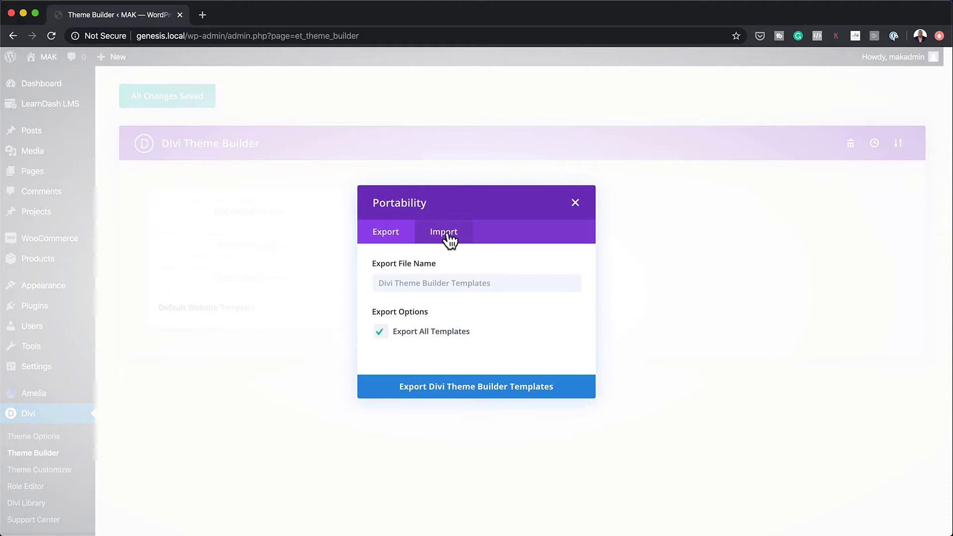
pyautogui.click(443, 231)
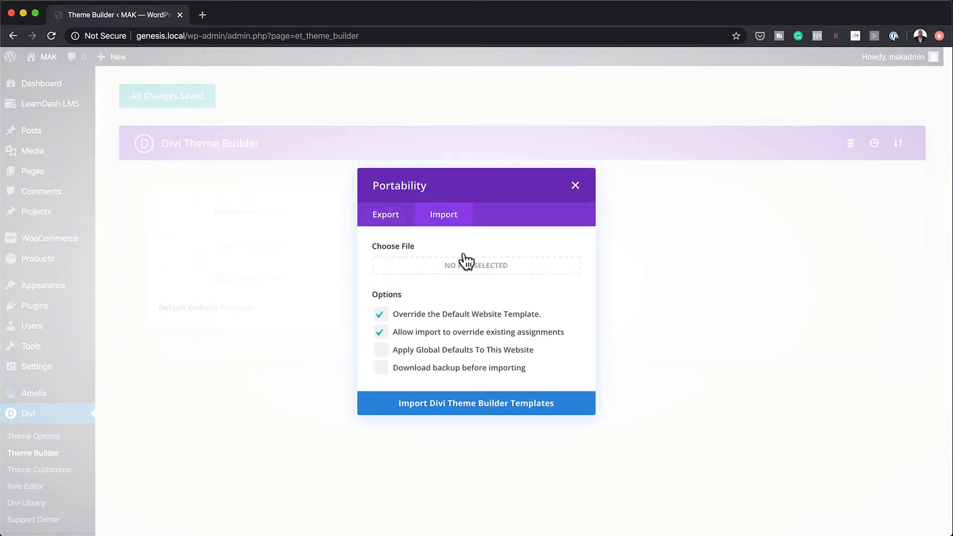
pyautogui.moveTo(465, 267)
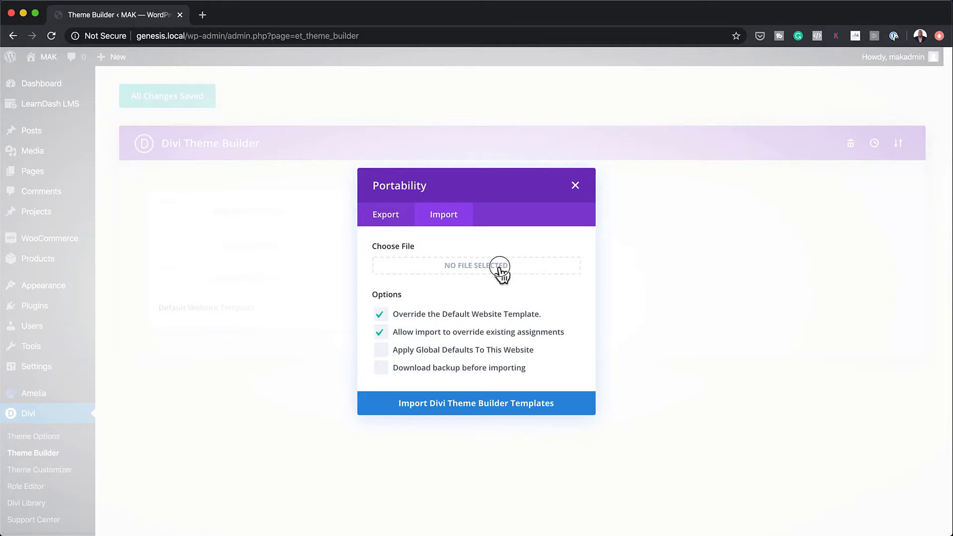
pyautogui.click(475, 266)
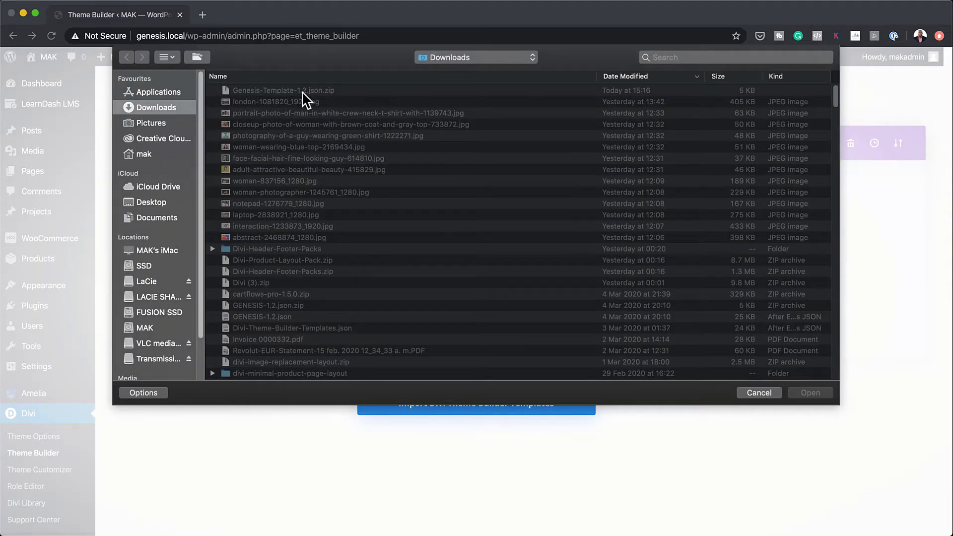
pyautogui.moveTo(771, 278)
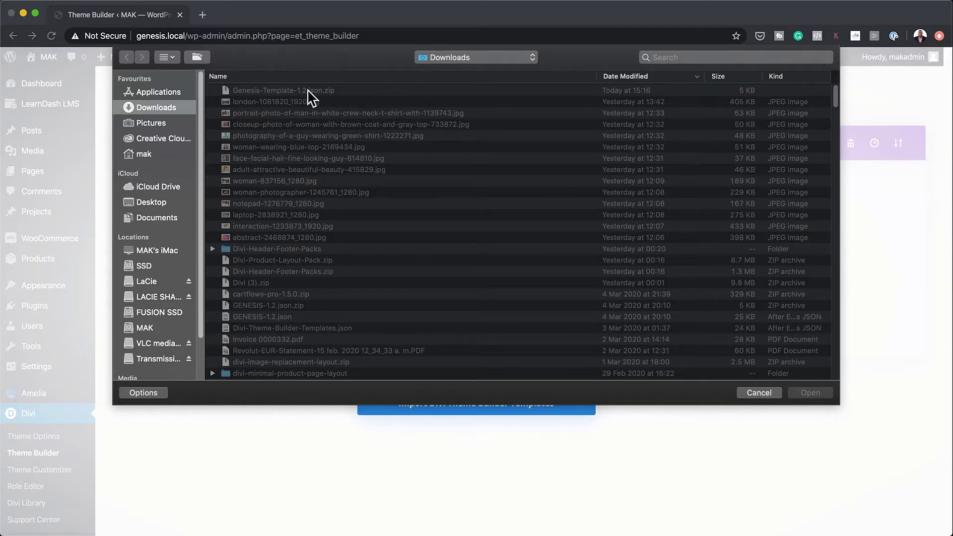
pyautogui.moveTo(355, 97)
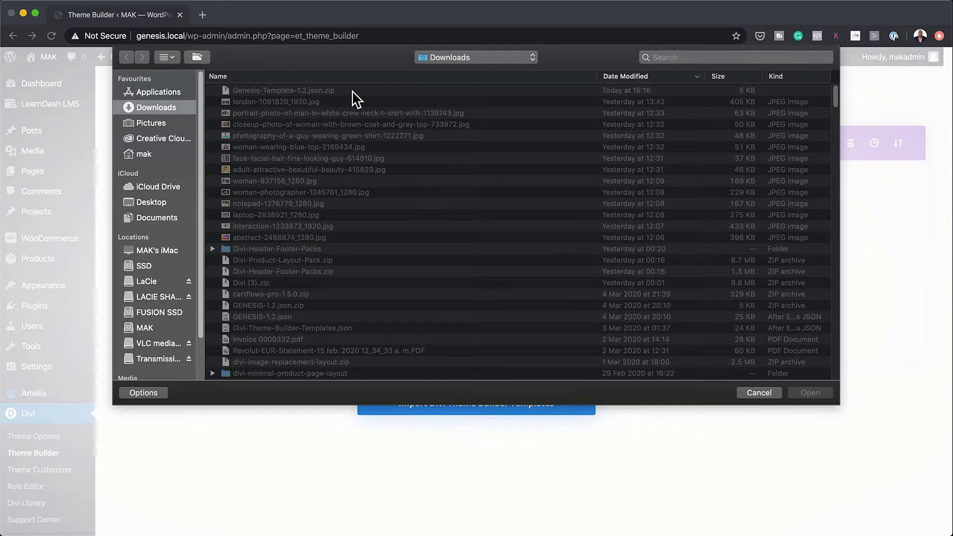
pyautogui.click(759, 393)
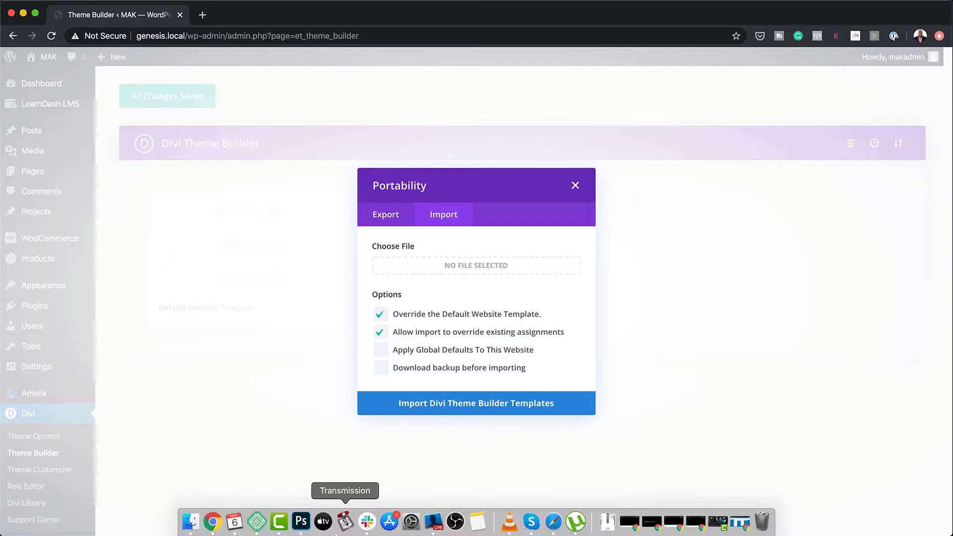
pyautogui.click(476, 266)
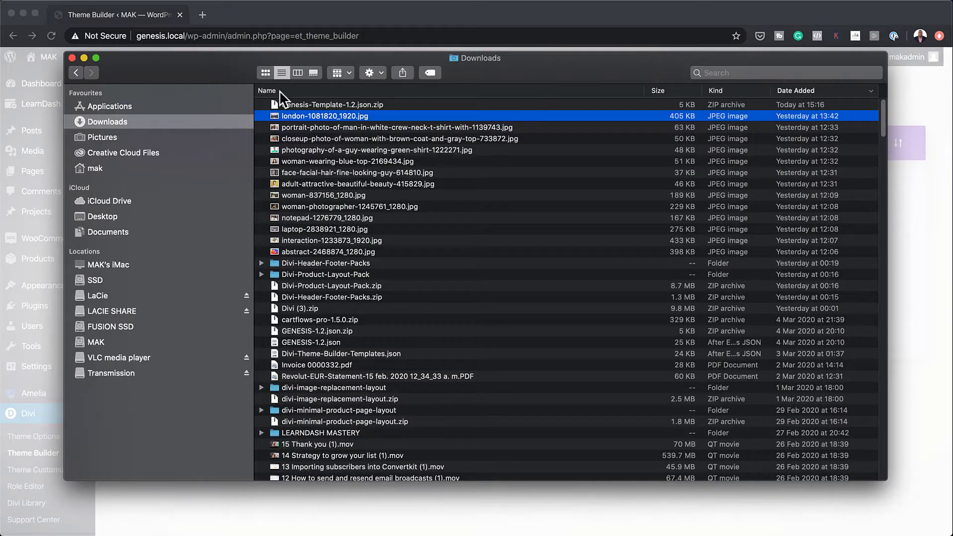
pyautogui.moveTo(304, 112)
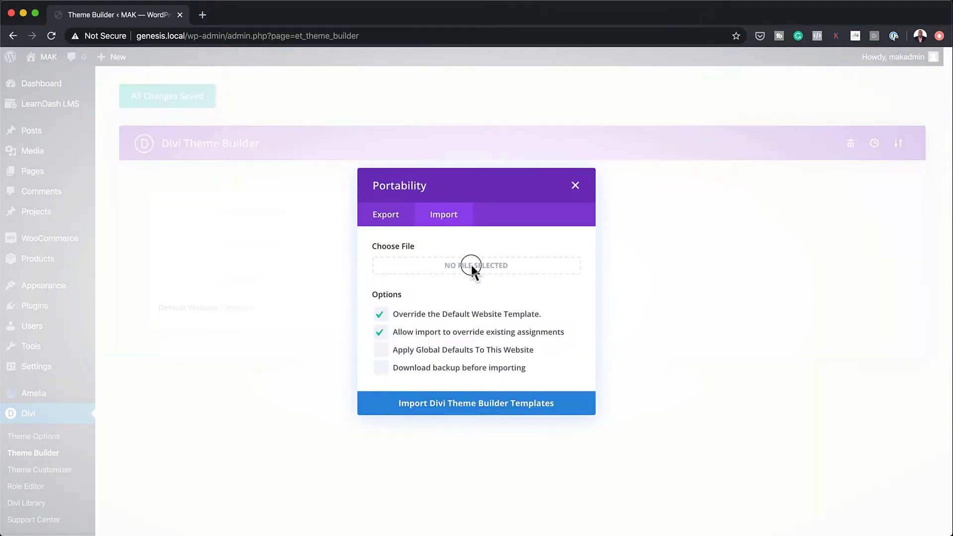
# - Choose Genesis-Template-1.2.json and start importing the Theme Builder templates
pyautogui.click(476, 265)
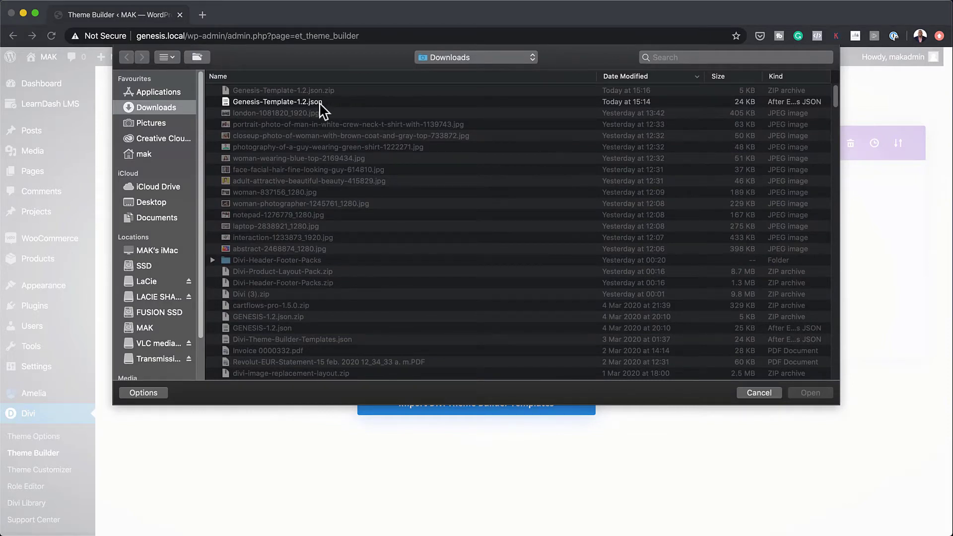
pyautogui.click(277, 101)
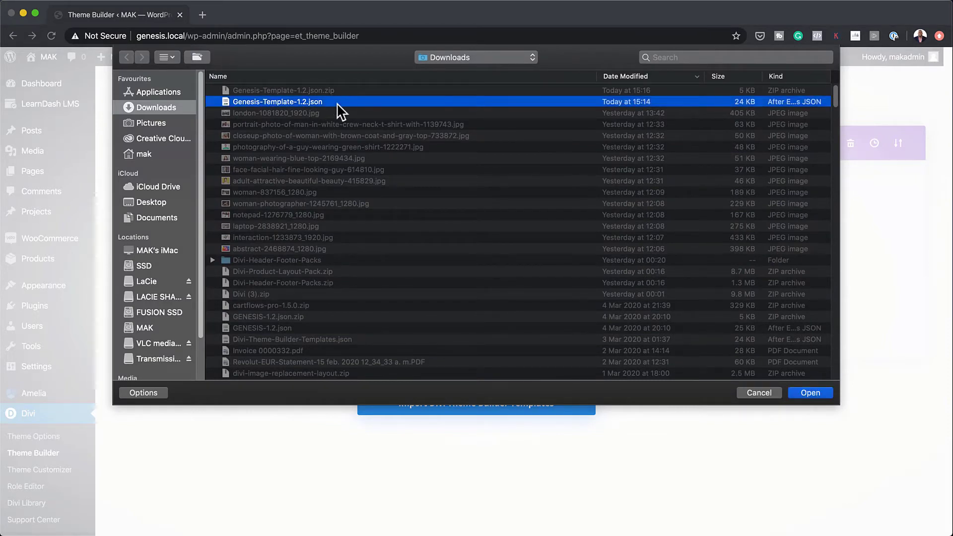
pyautogui.moveTo(350, 115)
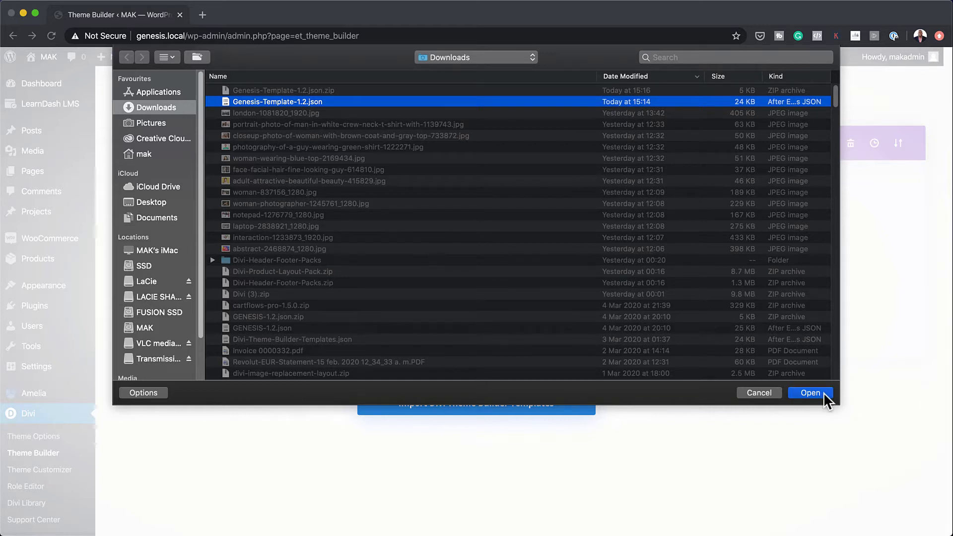
pyautogui.click(810, 393)
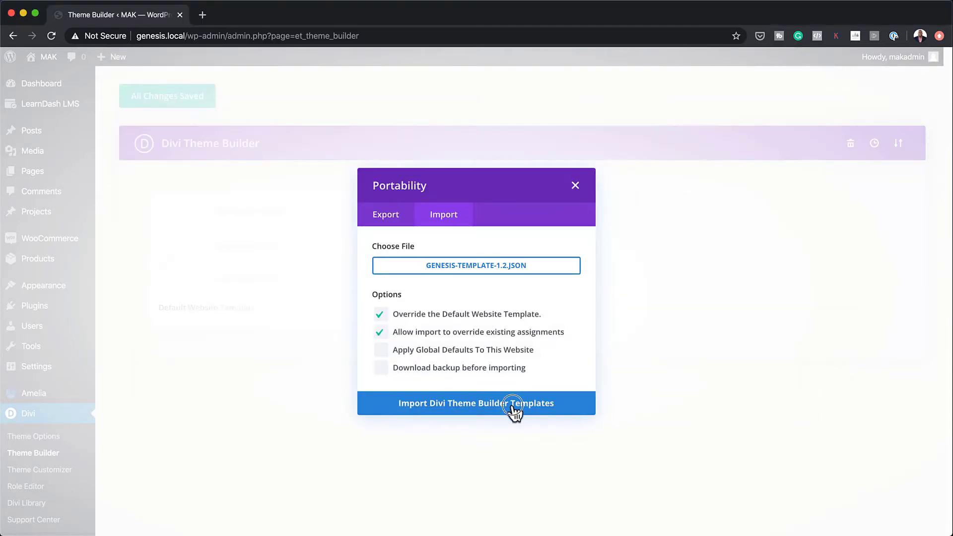
pyautogui.click(476, 403)
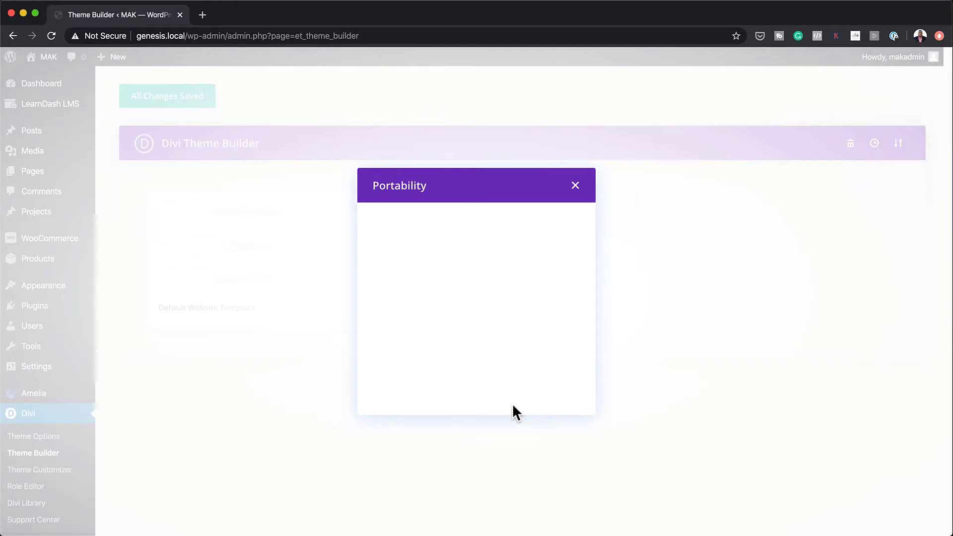
# - Save the imported templates and visit the live genesis.local site
pyautogui.click(575, 185)
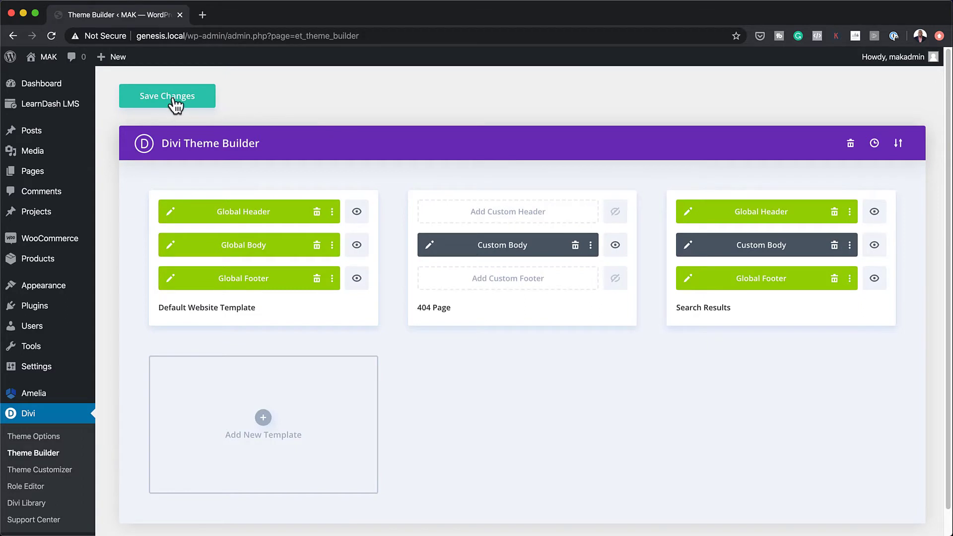
pyautogui.click(167, 96)
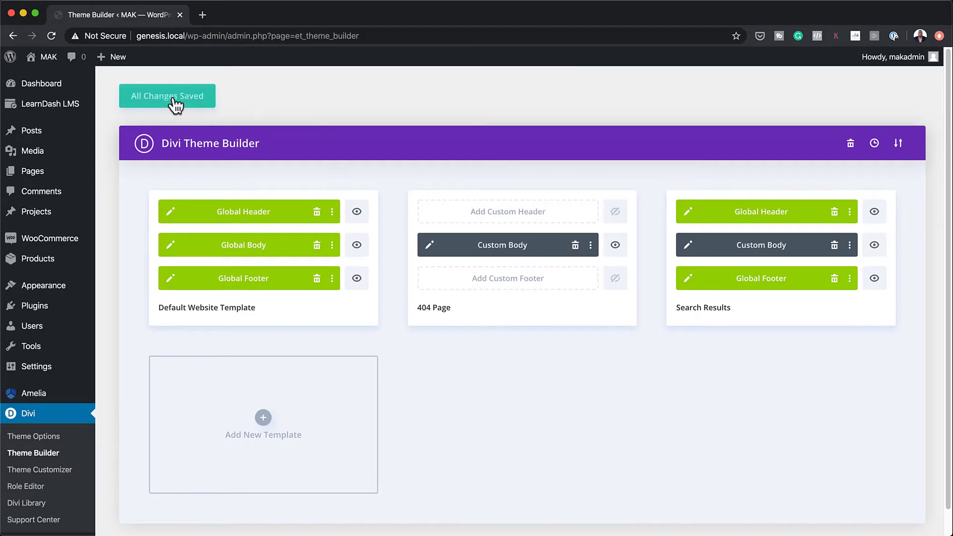
pyautogui.moveTo(31, 130)
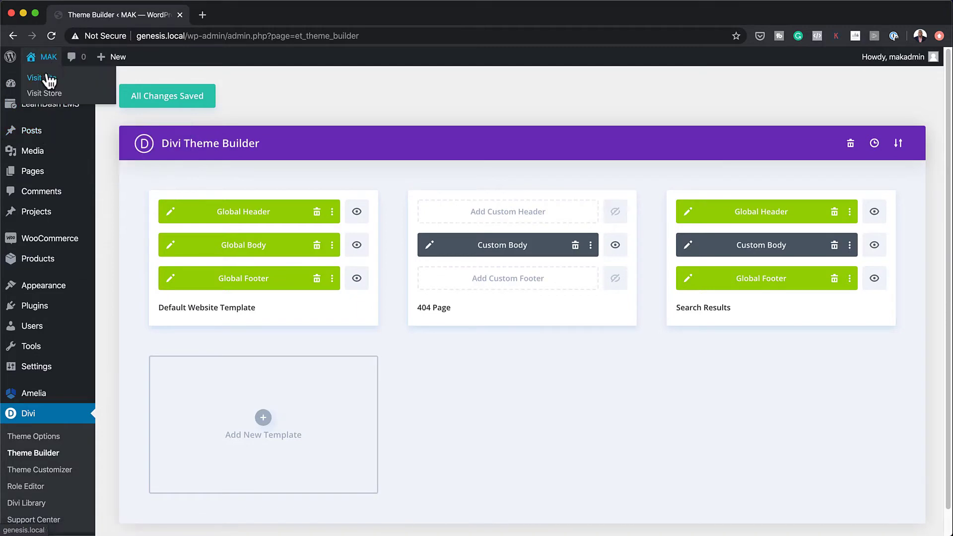
pyautogui.click(41, 77)
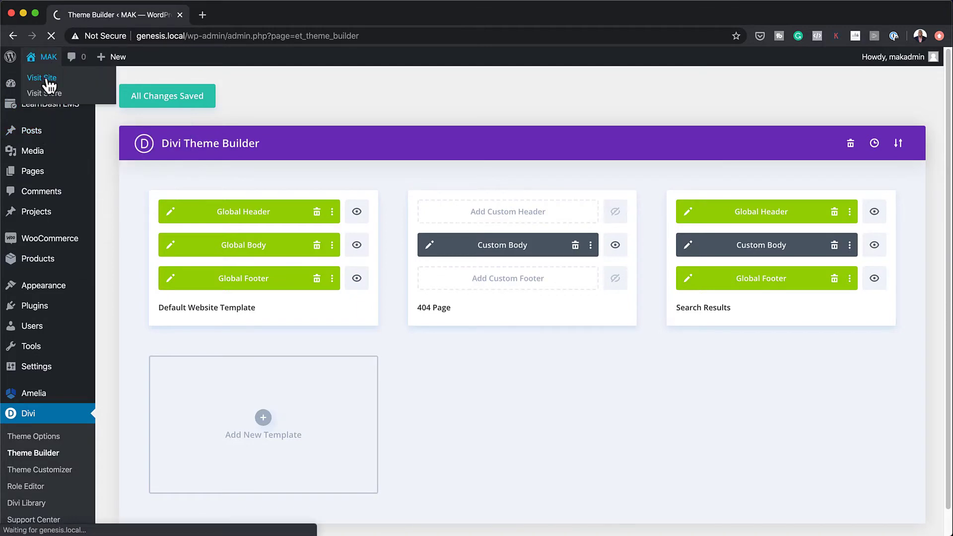
# - Review the homepage down to the imported dark footer
pyautogui.click(41, 77)
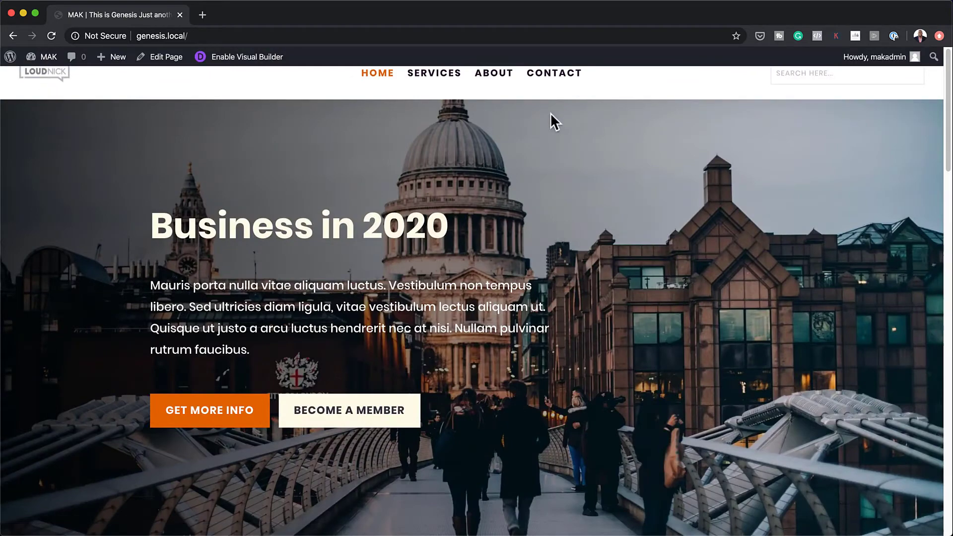
pyautogui.moveTo(704, 13)
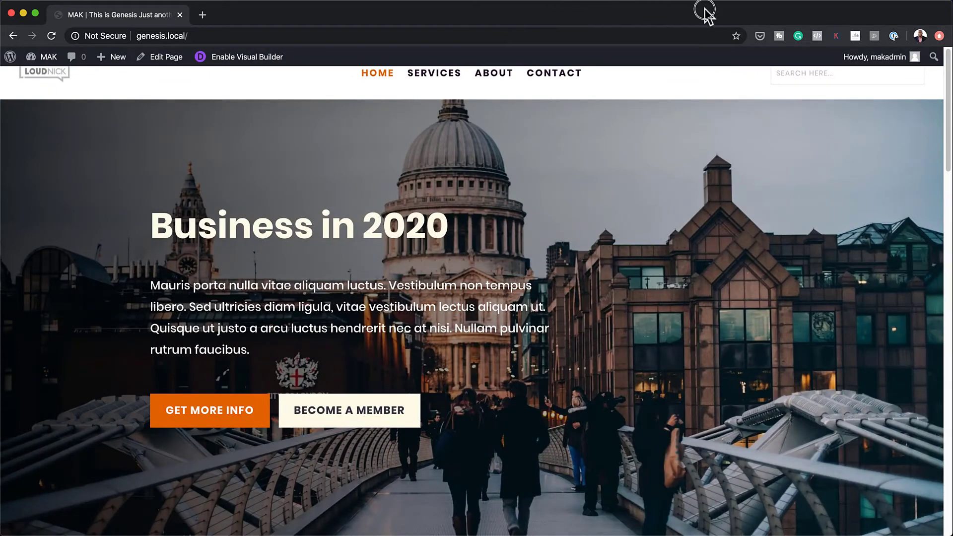
pyautogui.scroll(-3)
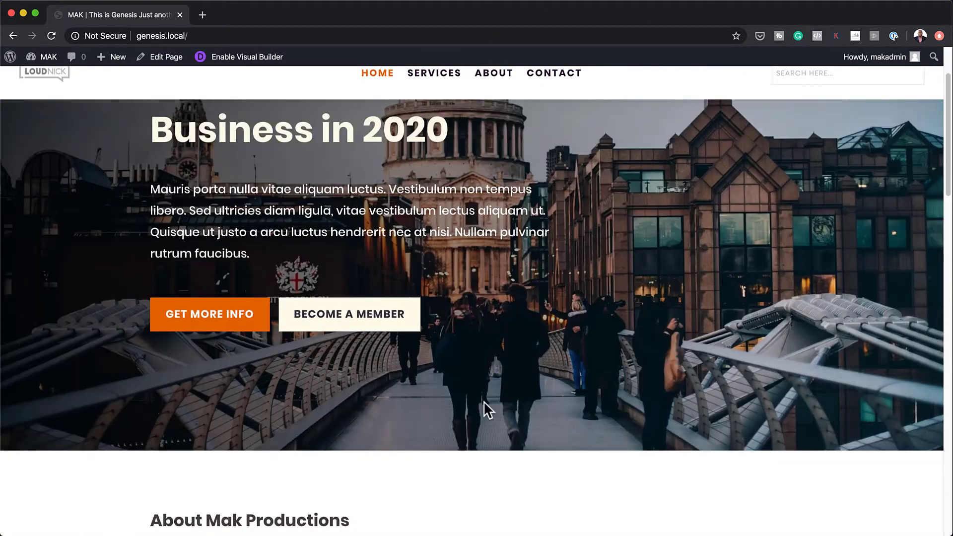
pyautogui.scroll(-3)
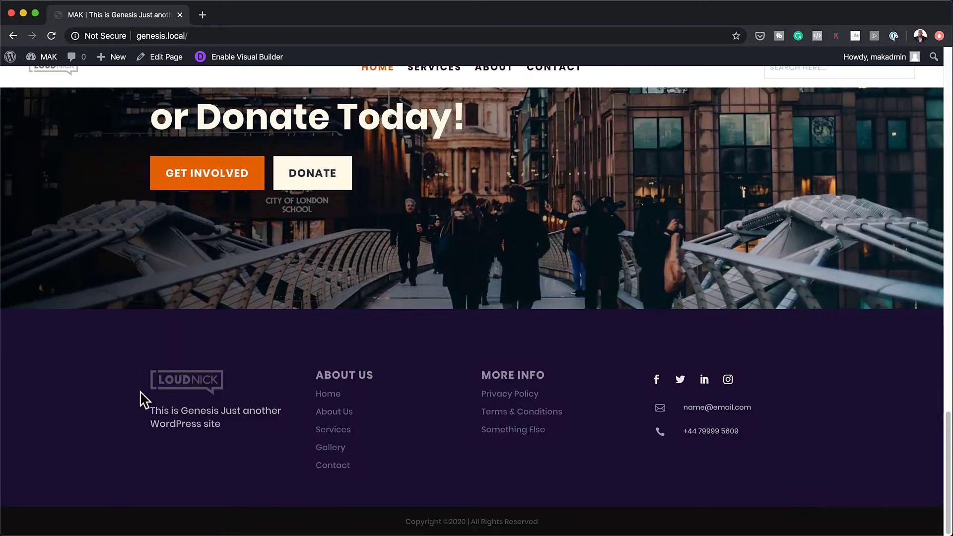
pyautogui.moveTo(670, 474)
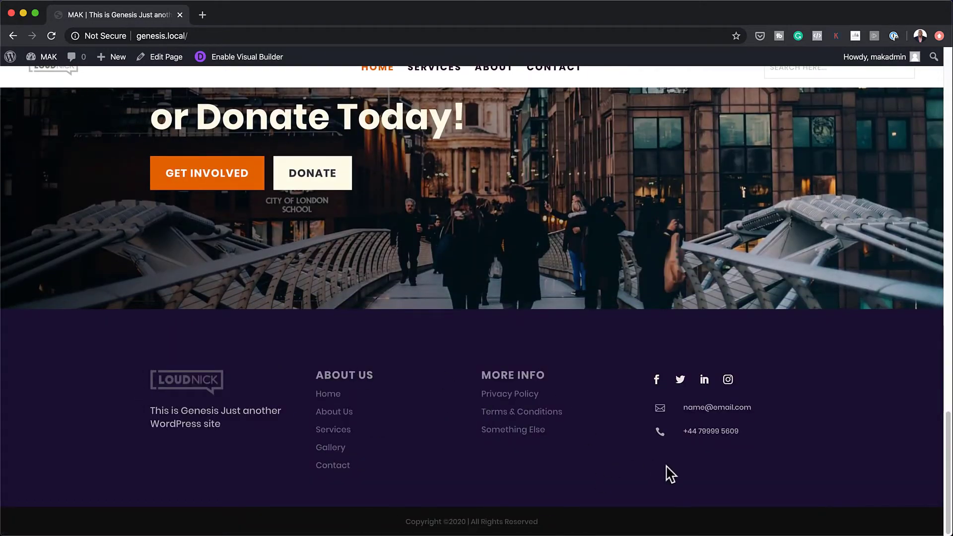
pyautogui.moveTo(904, 484)
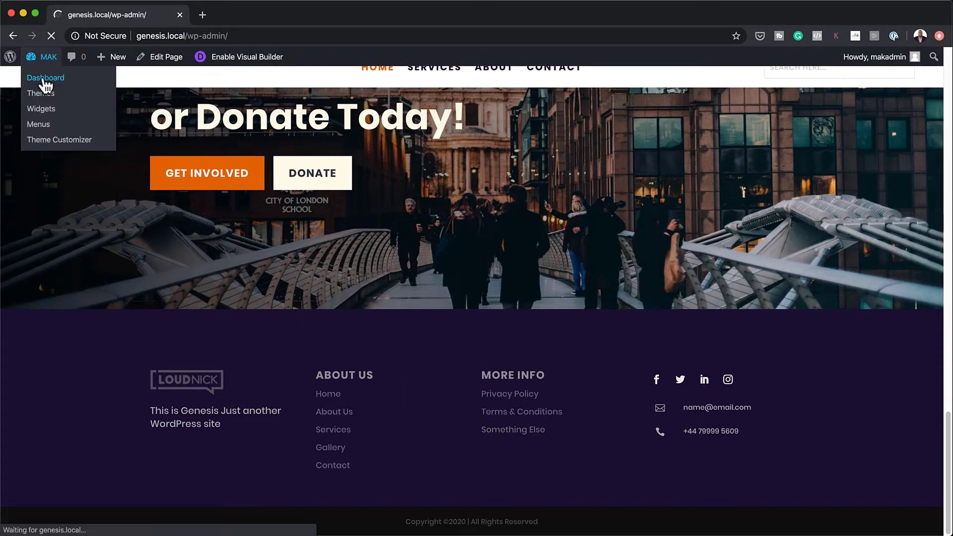
# - Return to Theme Builder and edit the Default Website Template's Global Footer
pyautogui.click(44, 77)
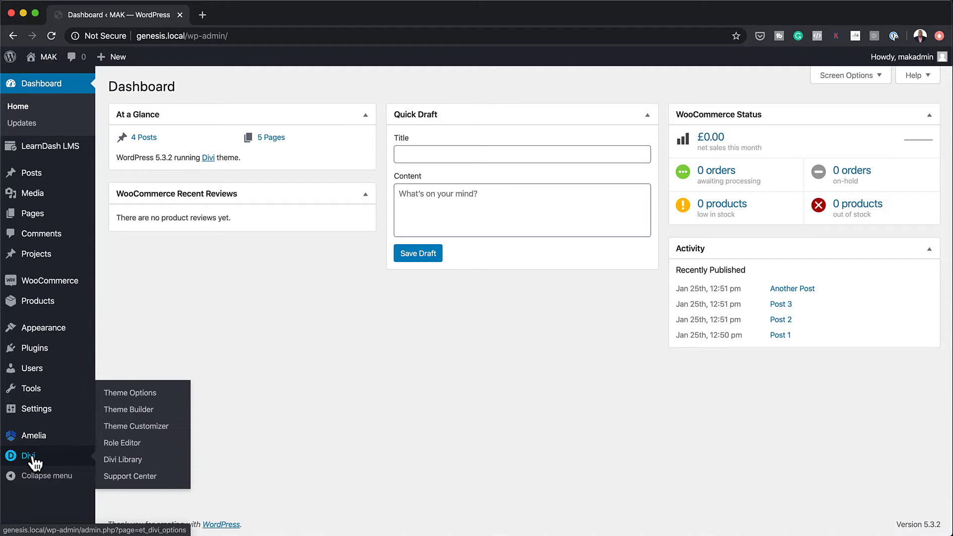
pyautogui.click(129, 409)
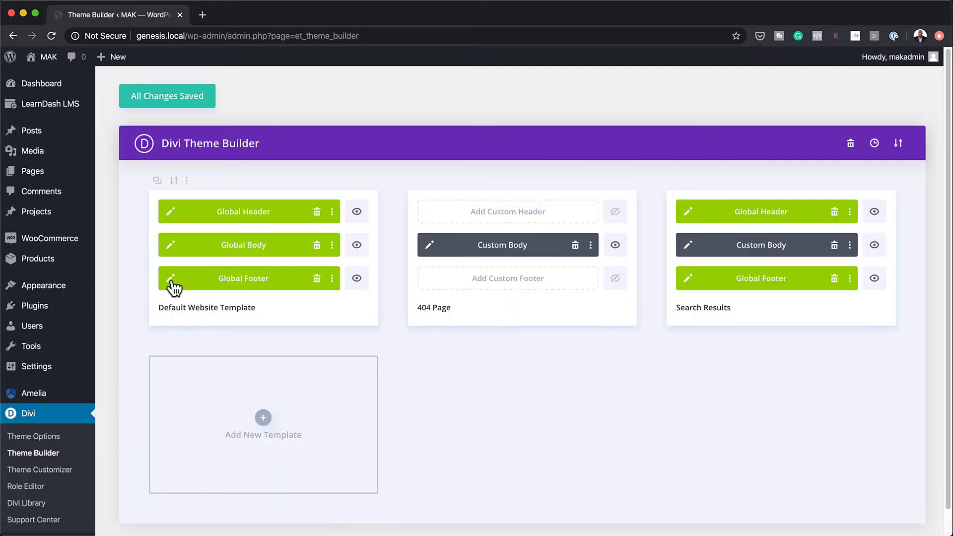
pyautogui.click(170, 278)
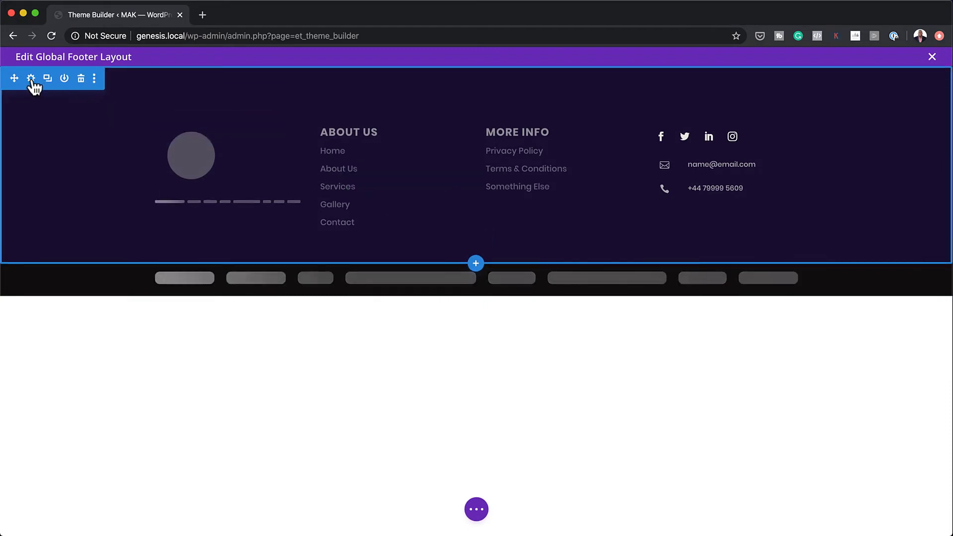
# - Set the footer section's background colour to #0a0419
pyautogui.click(30, 78)
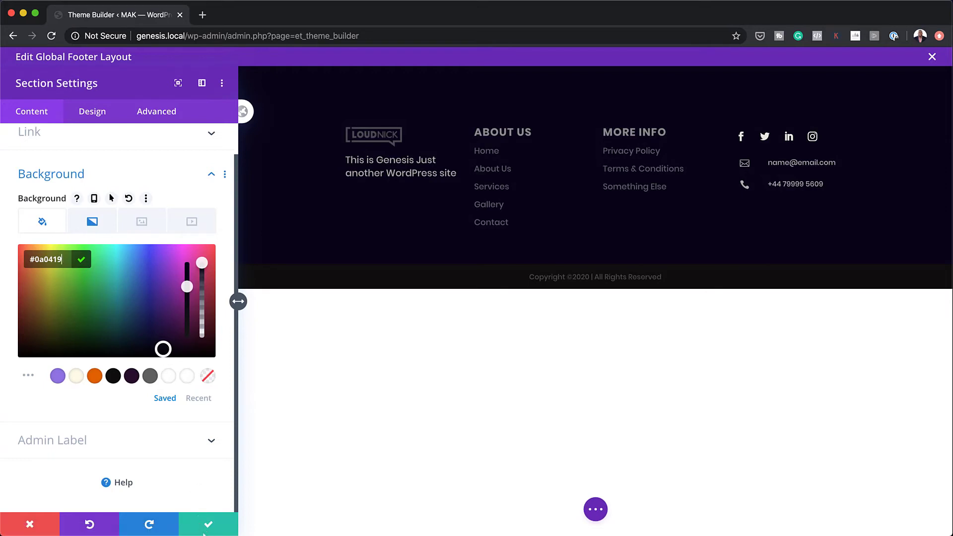
pyautogui.click(206, 524)
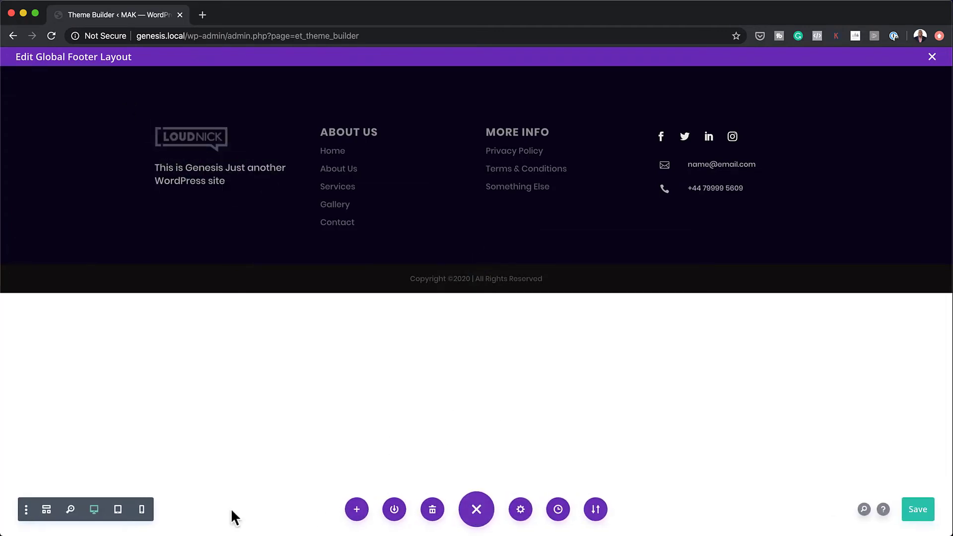
# - Use Wireframe view to open the footer logo Image settings, then return to Desktop view
pyautogui.click(47, 509)
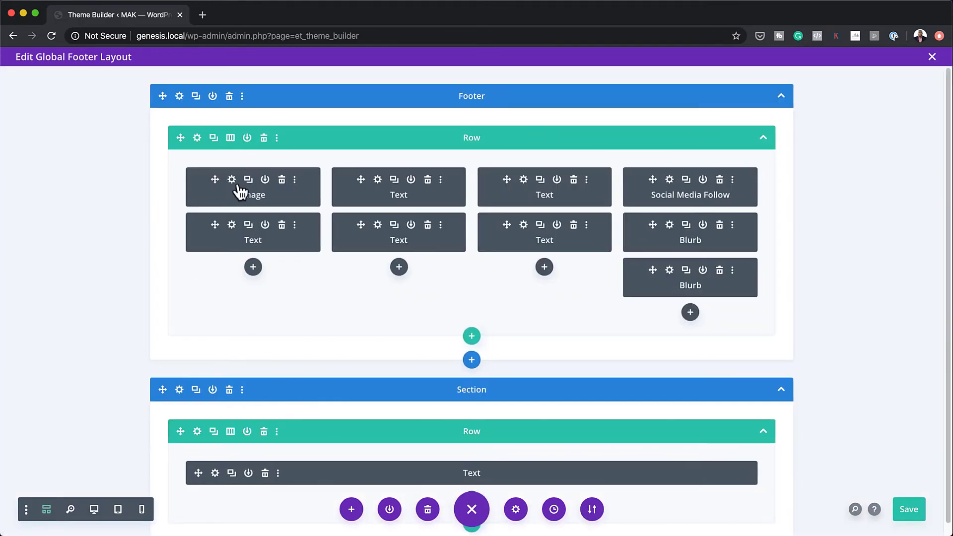
pyautogui.click(231, 180)
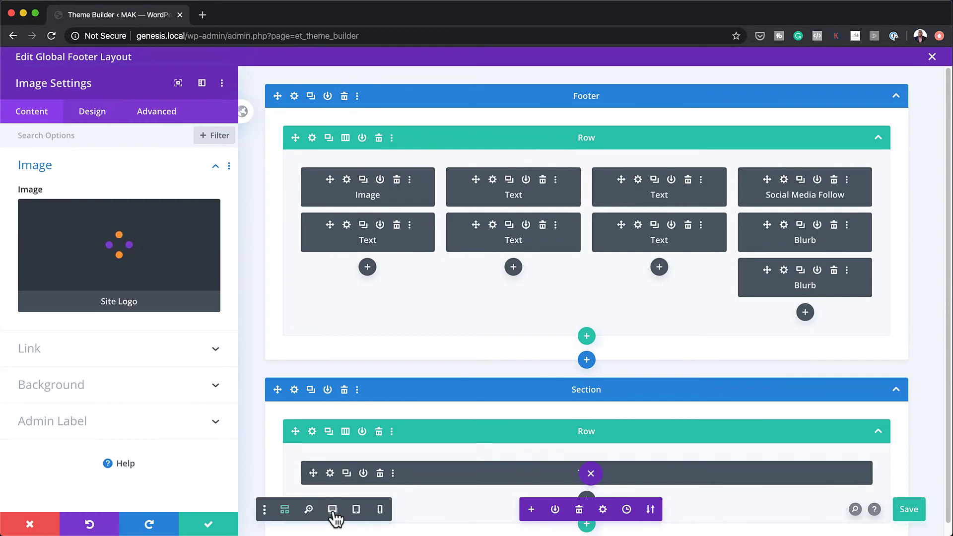
pyautogui.click(333, 510)
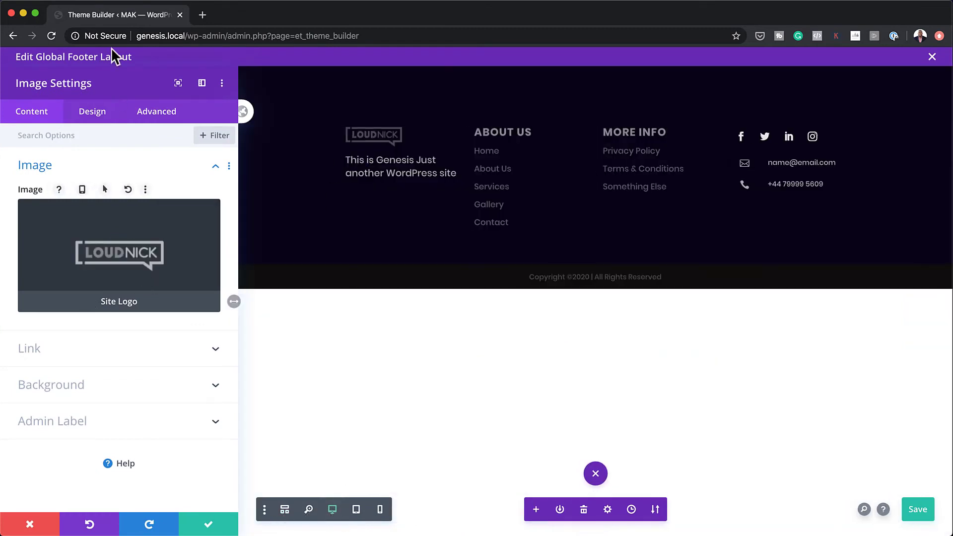
# - Widen the footer logo from 50% to 58% under Design > Sizing
pyautogui.click(91, 111)
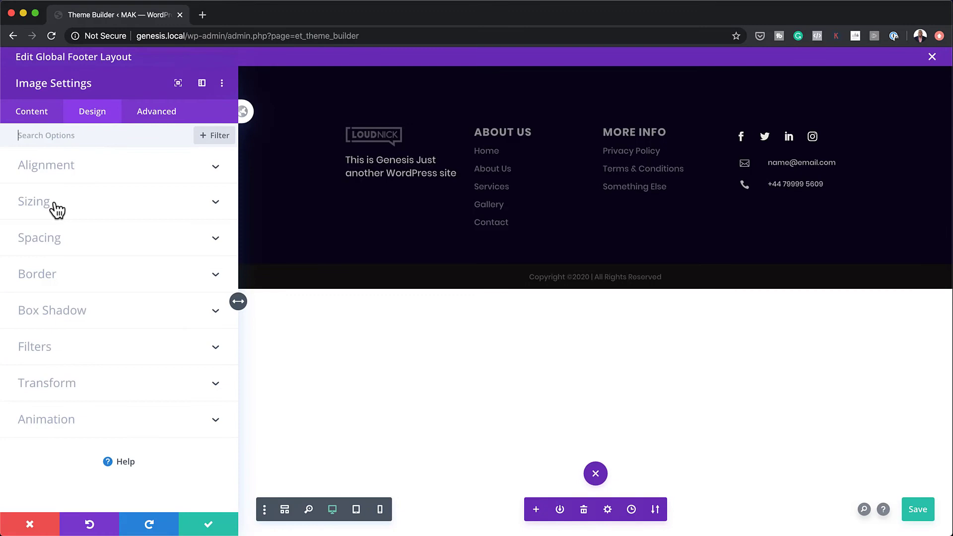
pyautogui.click(33, 202)
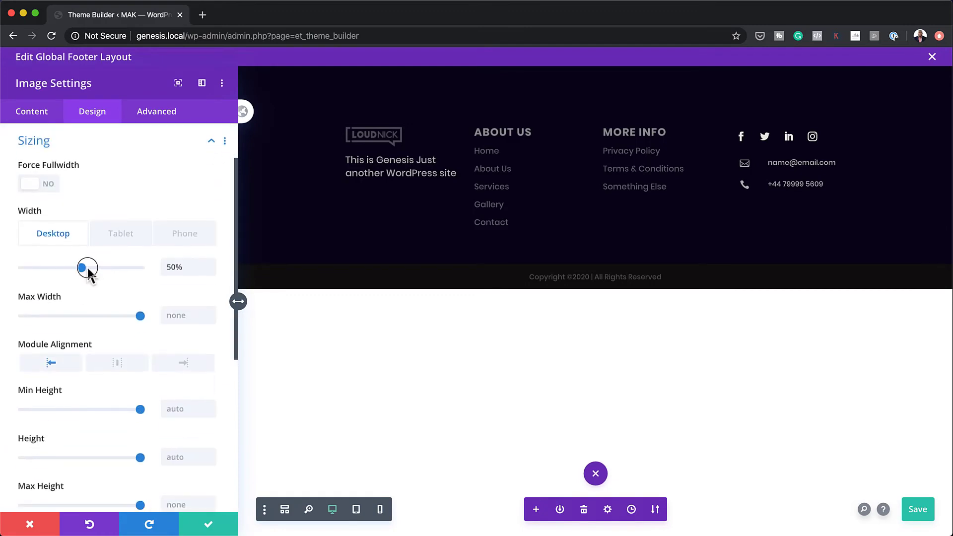
pyautogui.moveTo(82, 267); pyautogui.dragTo(92, 267)
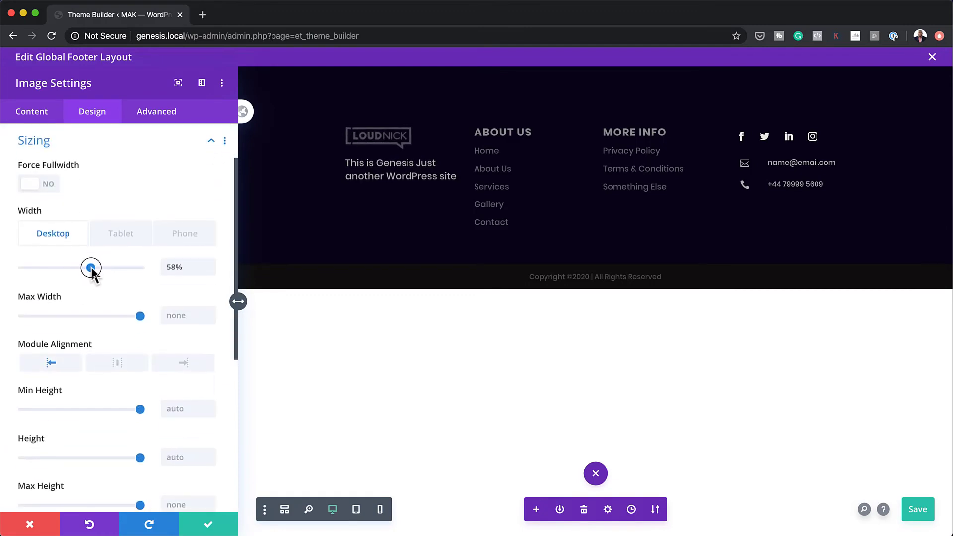